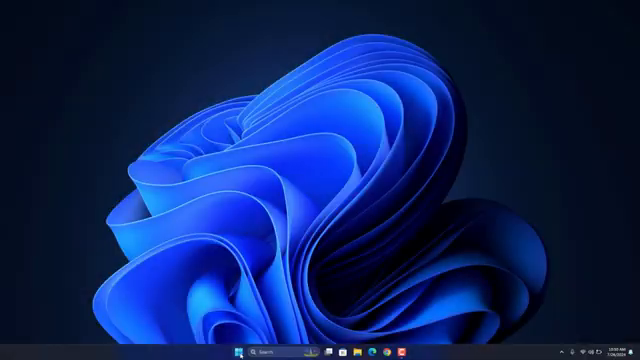
- Open the Start menu's All apps list and scroll through the installed apps
{"action": "left_click", "coordinate": [321, 351]}
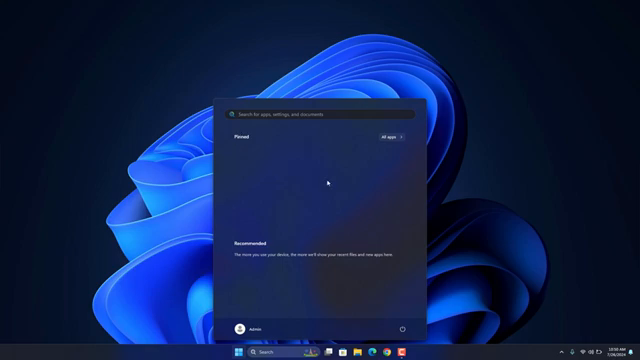
{"action": "mouse_move", "coordinate": [392, 154]}
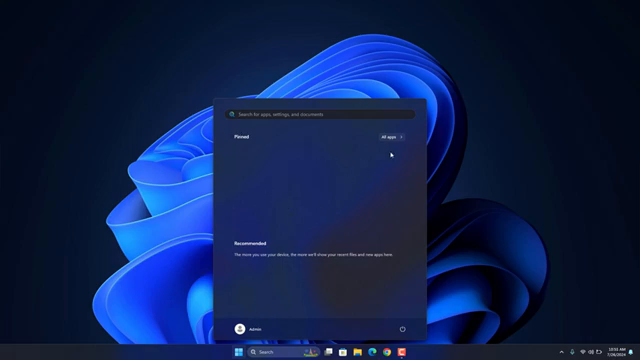
{"action": "left_click", "coordinate": [388, 131]}
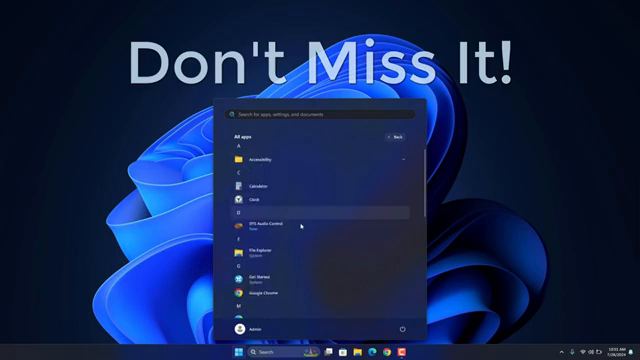
{"action": "scroll", "scroll_direction": "down", "scroll_amount": 3}
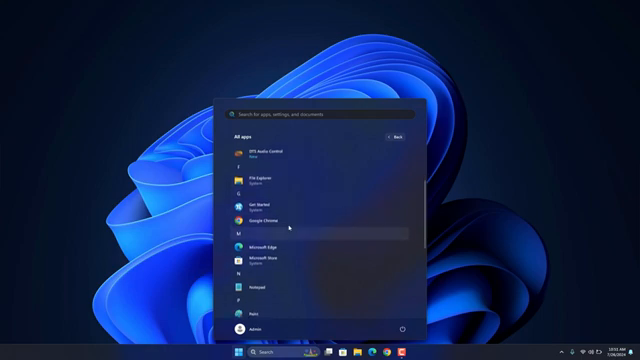
{"action": "scroll", "scroll_direction": "down", "scroll_amount": 3}
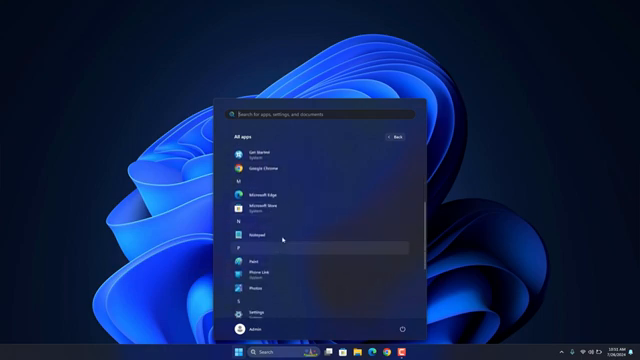
{"action": "scroll", "scroll_direction": "down", "scroll_amount": 3}
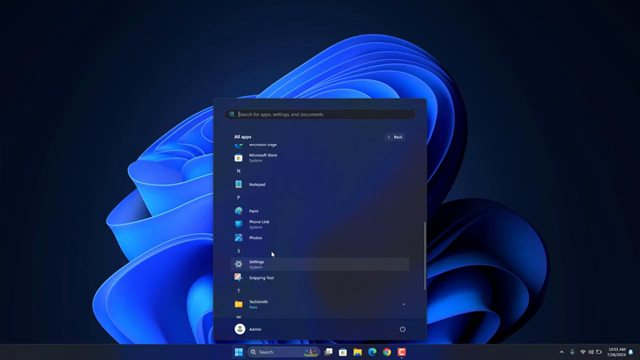
{"action": "scroll", "scroll_direction": "down", "scroll_amount": 3}
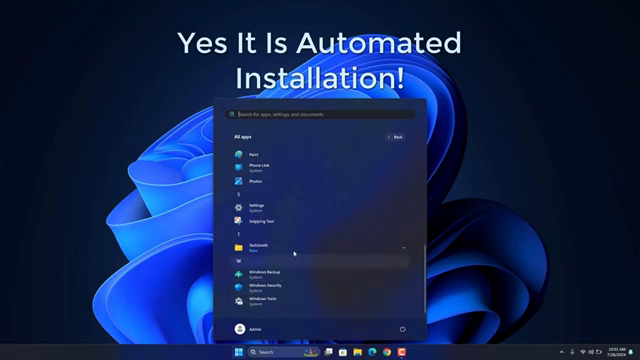
{"action": "scroll", "scroll_direction": "up", "scroll_amount": 3}
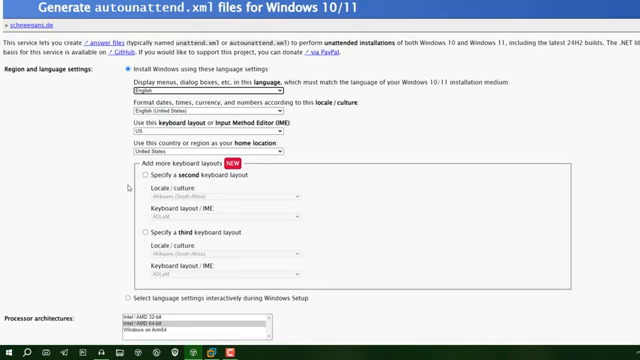
- Review the Intel/AMD 64-bit architecture and Windows 11 requirement-bypass and offline-install options
{"action": "scroll", "scroll_direction": "down", "scroll_amount": 3}
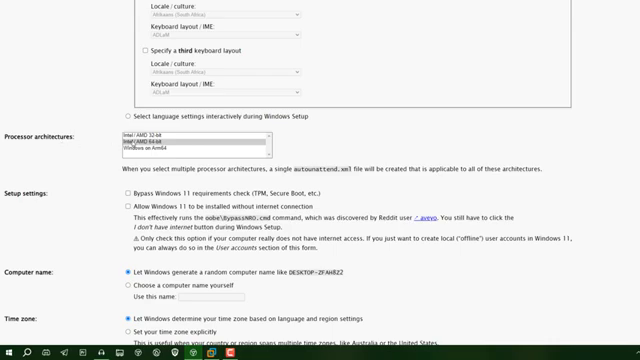
{"action": "scroll", "scroll_direction": "up", "scroll_amount": 3}
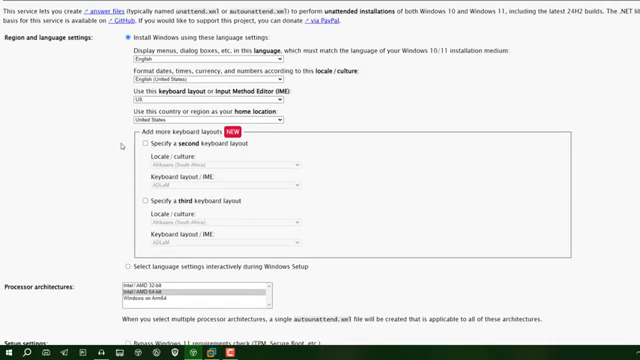
{"action": "scroll", "scroll_direction": "down", "scroll_amount": 3}
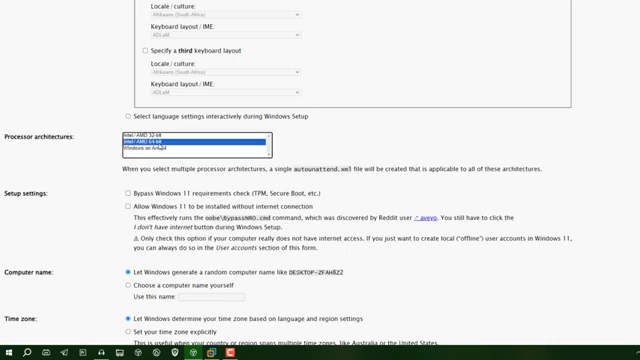
{"action": "scroll", "scroll_direction": "down", "scroll_amount": 3}
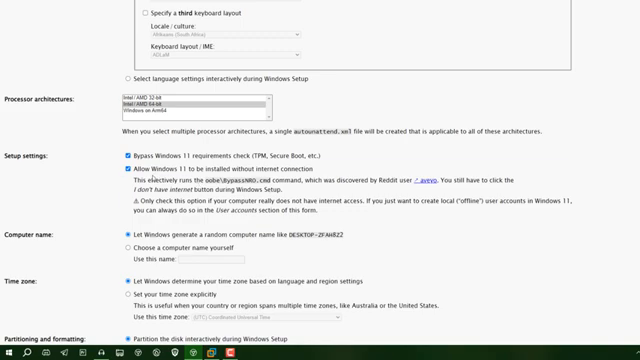
{"action": "scroll", "scroll_direction": "down", "scroll_amount": 3}
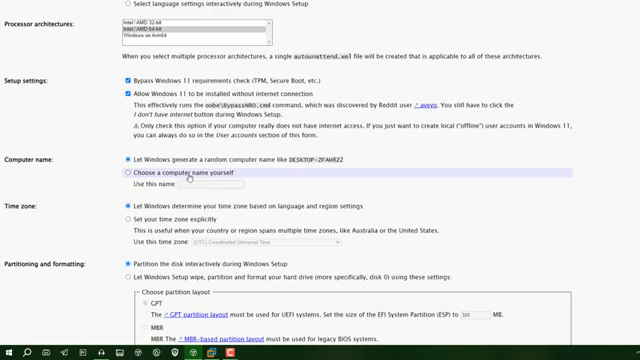
- Choose a custom computer name and have Setup wipe disk 0 with GPT and 1024 MB recovery
{"action": "left_click", "coordinate": [116, 173]}
{"action": "type", "text": "TechSanjeet"}
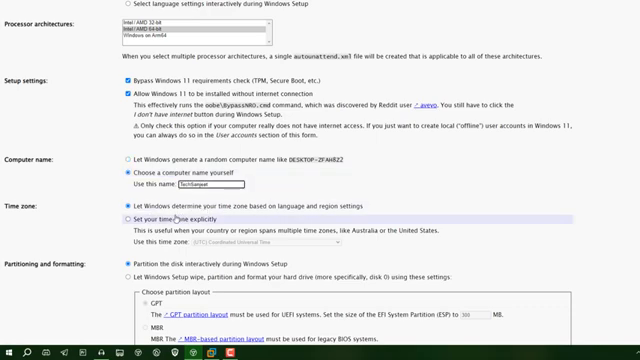
{"action": "scroll", "scroll_direction": "down", "scroll_amount": 3}
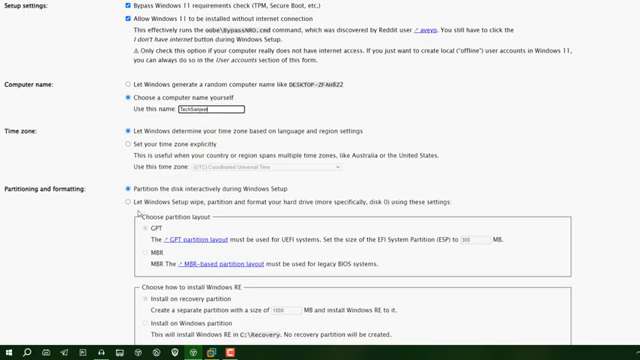
{"action": "left_click", "coordinate": [134, 203]}
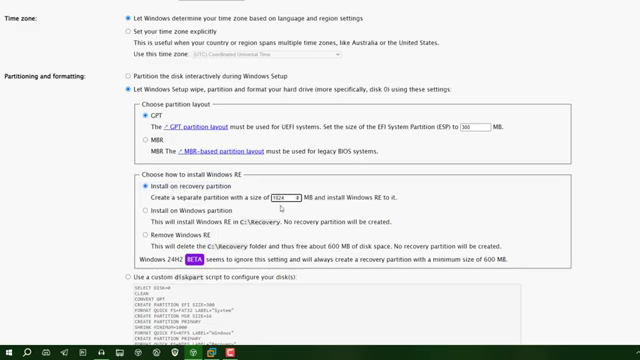
{"action": "scroll", "scroll_direction": "down", "scroll_amount": 3}
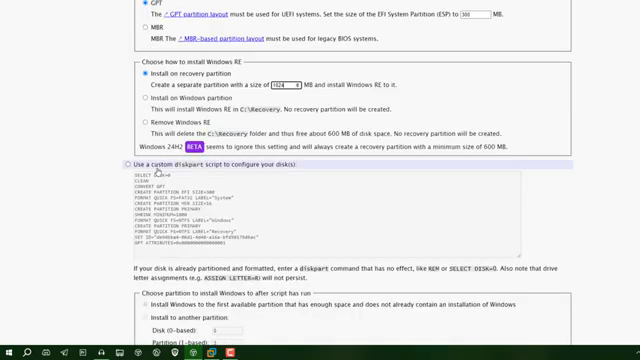
{"action": "scroll", "scroll_direction": "down", "scroll_amount": 3}
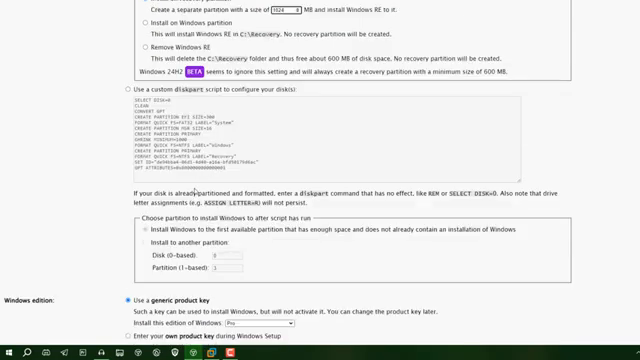
{"action": "scroll", "scroll_direction": "down", "scroll_amount": 3}
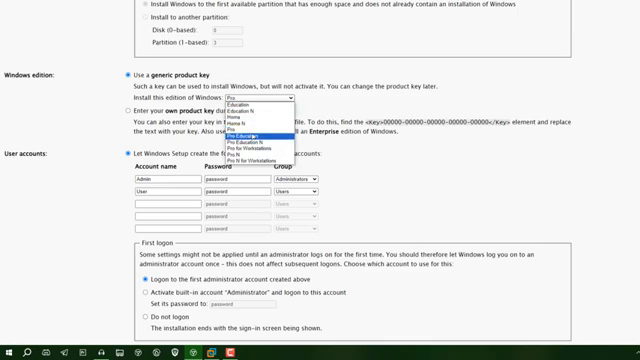
{"action": "mouse_move", "coordinate": [250, 123]}
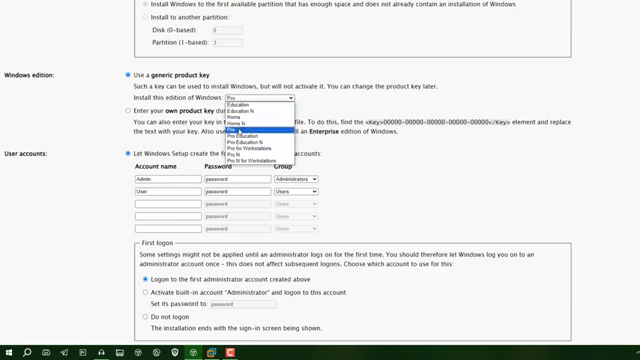
{"action": "left_click", "coordinate": [263, 126]}
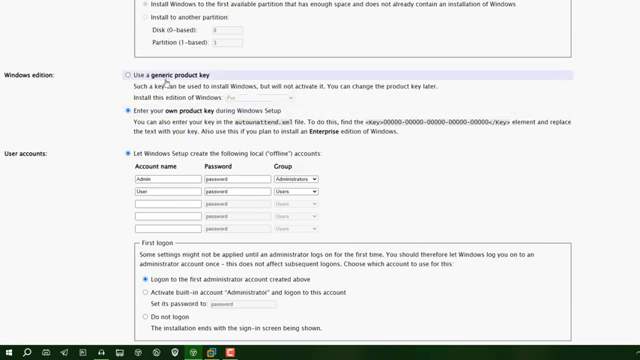
{"action": "left_click", "coordinate": [119, 76]}
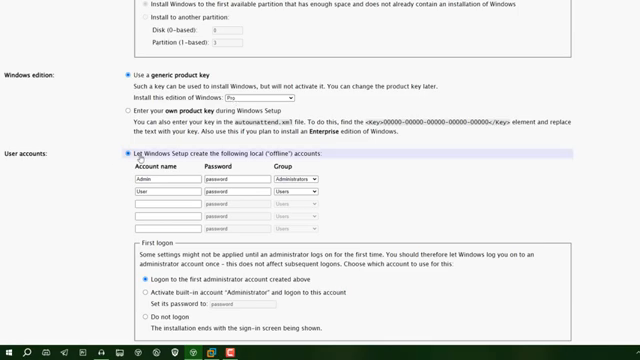
{"action": "scroll", "scroll_direction": "down", "scroll_amount": 3}
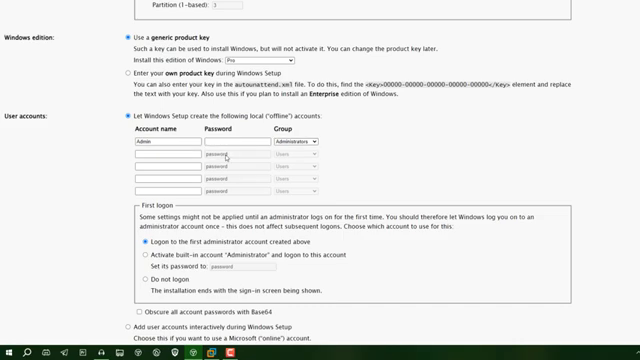
- Scroll through the User accounts section, keeping only the Admin account with blank password
{"action": "scroll", "scroll_direction": "down", "scroll_amount": 3}
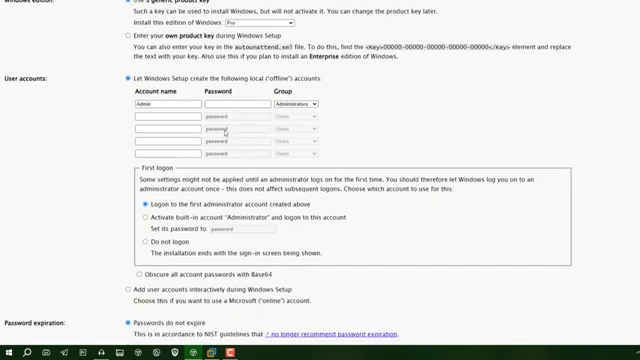
{"action": "scroll", "scroll_direction": "down", "scroll_amount": 3}
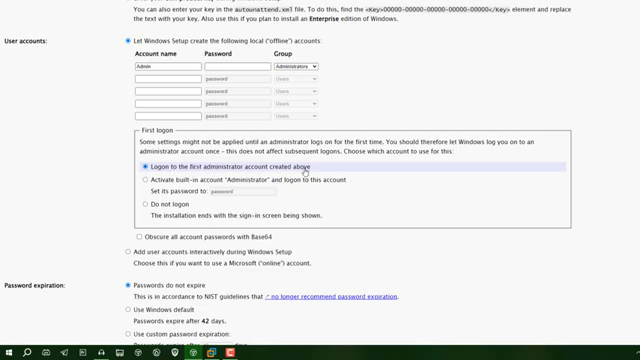
{"action": "scroll", "scroll_direction": "down", "scroll_amount": 3}
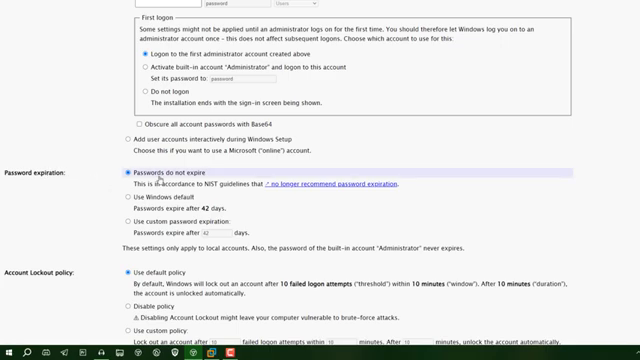
- Enable 'Disable Windows Defender' and 'Disable Windows Defender services early' in Optimizations
{"action": "scroll", "scroll_direction": "down", "scroll_amount": 3}
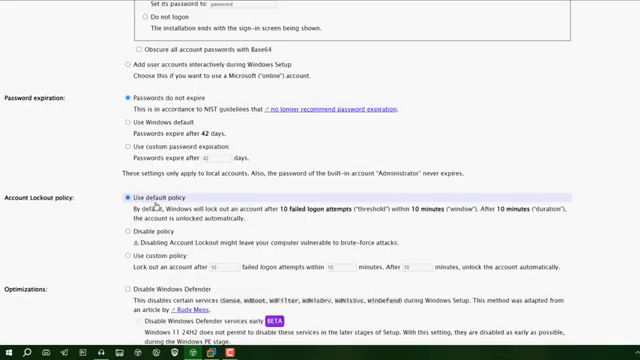
{"action": "scroll", "scroll_direction": "down", "scroll_amount": 3}
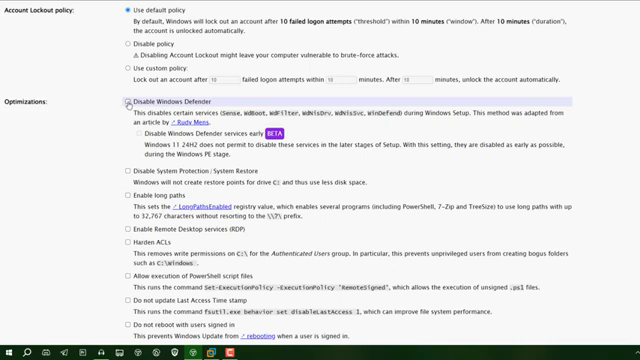
{"action": "left_click", "coordinate": [121, 101]}
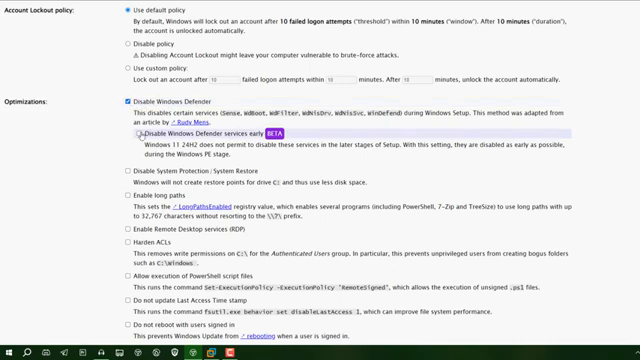
{"action": "left_click", "coordinate": [128, 131]}
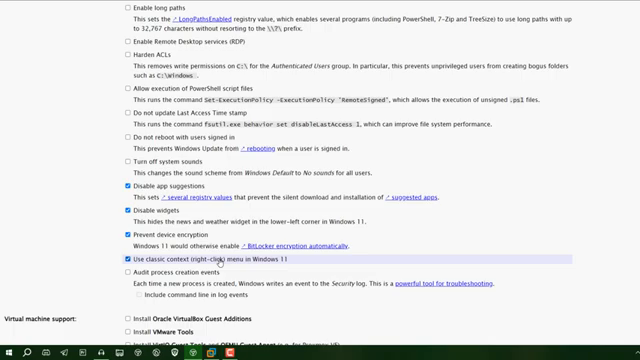
{"action": "scroll", "scroll_direction": "down", "scroll_amount": 3}
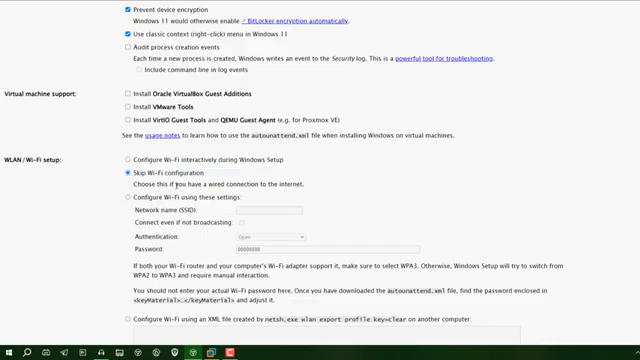
- Untick a kept app on the Remove bloatware list and scroll through the remaining apps
{"action": "scroll", "scroll_direction": "down", "scroll_amount": 3}
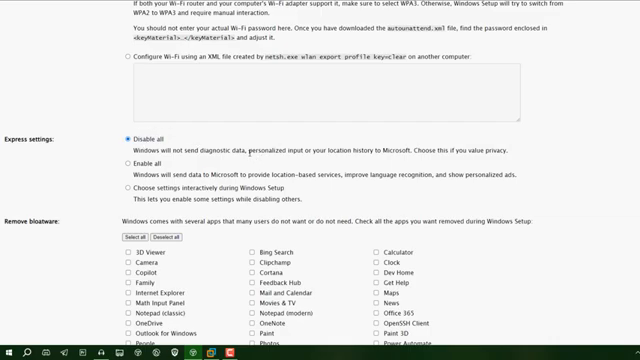
{"action": "scroll", "scroll_direction": "down", "scroll_amount": 3}
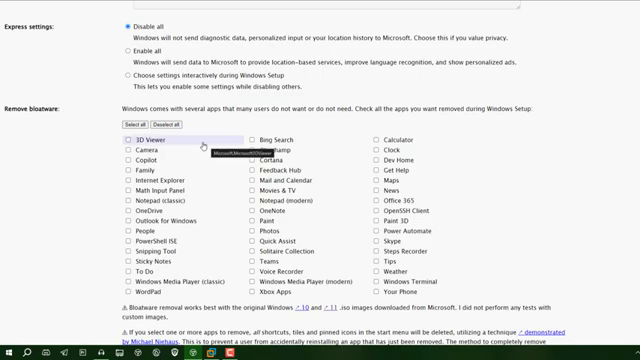
{"action": "mouse_move", "coordinate": [160, 185]}
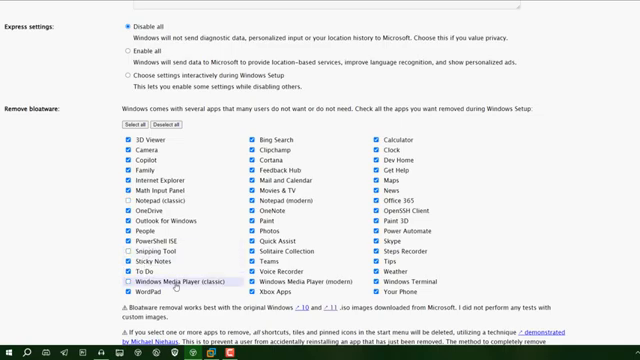
{"action": "left_click", "coordinate": [254, 228]}
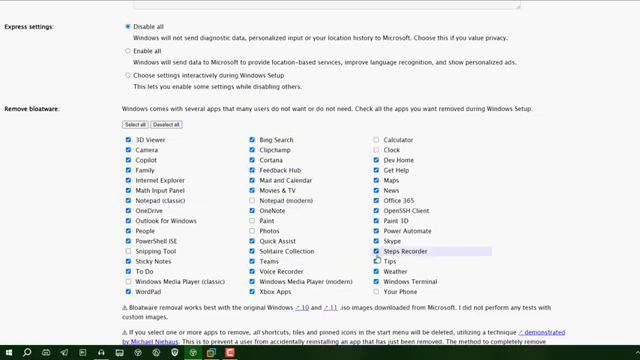
{"action": "scroll", "scroll_direction": "down", "scroll_amount": 3}
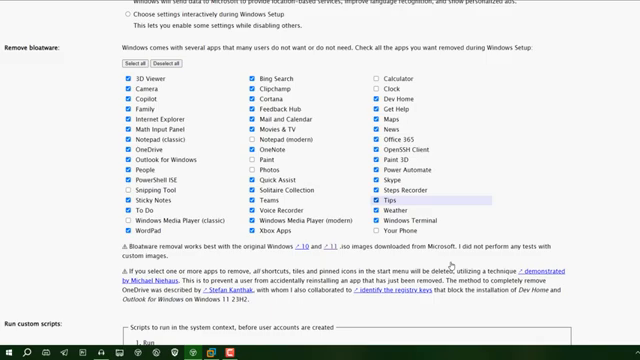
{"action": "scroll", "scroll_direction": "down", "scroll_amount": 3}
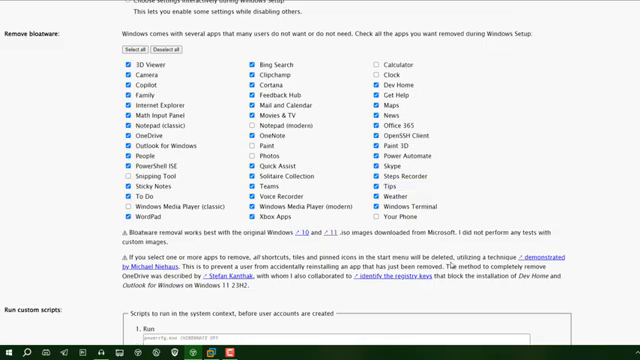
{"action": "scroll", "scroll_direction": "down", "scroll_amount": 3}
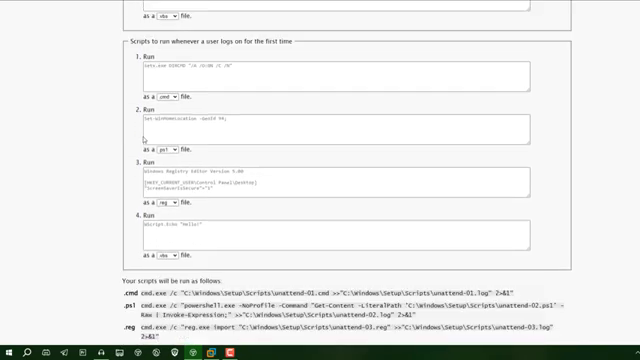
- Scroll through the Run custom scripts section
{"action": "scroll", "scroll_direction": "down", "scroll_amount": 3}
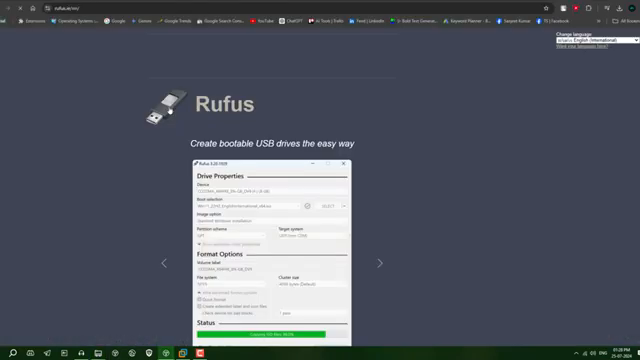
- Scroll down the Rufus website
{"action": "scroll", "scroll_direction": "down", "scroll_amount": 3}
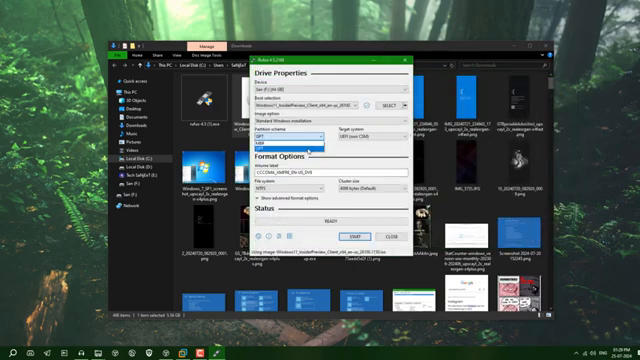
- Set the partition scheme to GPT and accept the customisation prompt with no options ticked
{"action": "left_click", "coordinate": [357, 235]}
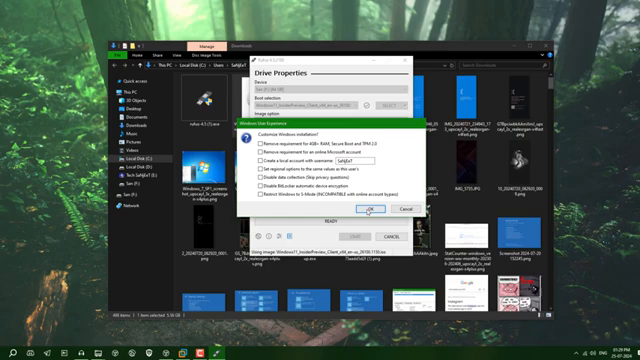
{"action": "left_click", "coordinate": [366, 208]}
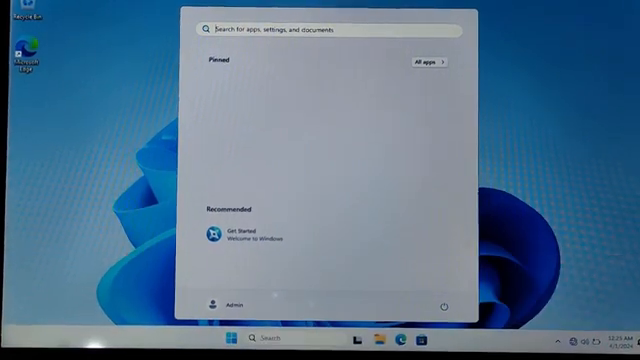
- Scroll through Start's All apps list to confirm only the kept apps remain
{"action": "left_click", "coordinate": [428, 62]}
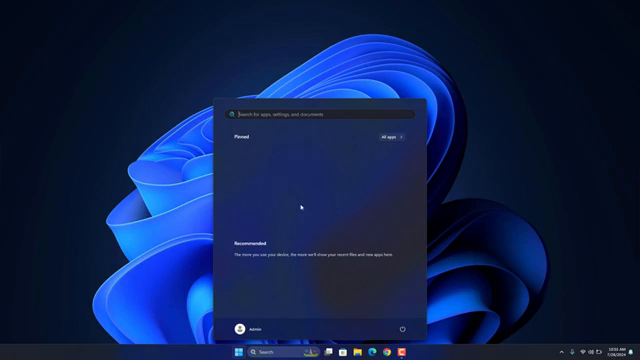
{"action": "left_click", "coordinate": [390, 130]}
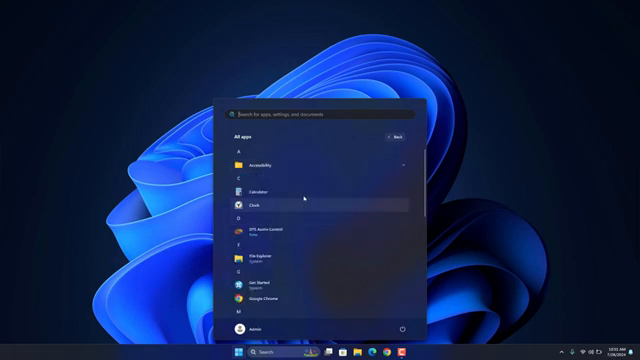
{"action": "scroll", "scroll_direction": "down", "scroll_amount": 3}
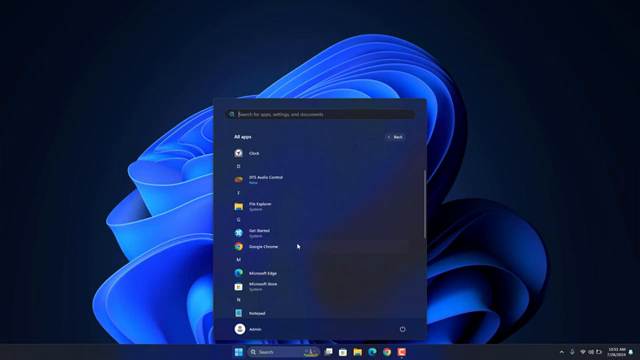
{"action": "scroll", "scroll_direction": "down", "scroll_amount": 3}
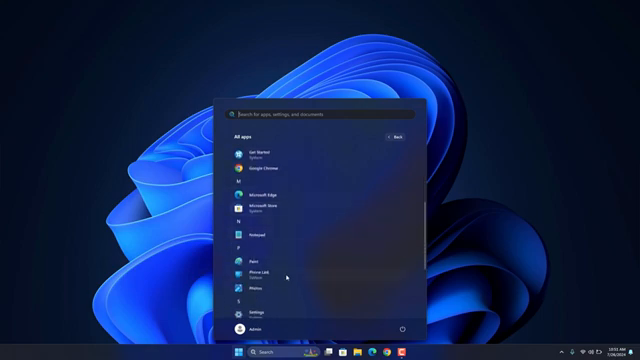
{"action": "scroll", "scroll_direction": "down", "scroll_amount": 3}
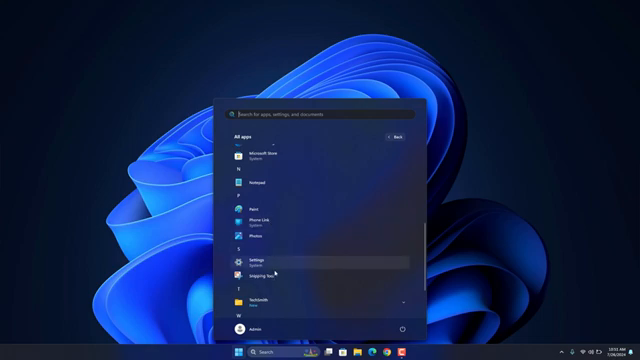
{"action": "scroll", "scroll_direction": "down", "scroll_amount": 3}
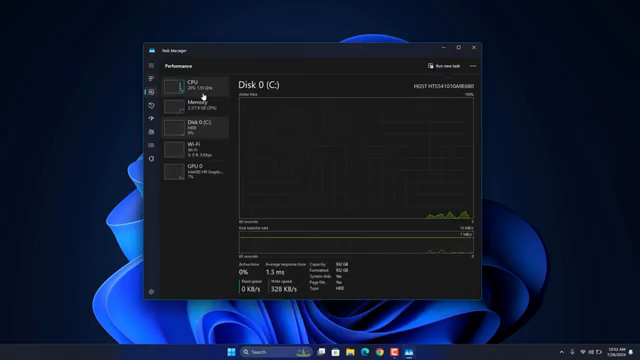
- Review CPU usage in Task Manager, then open notifications showing virus protection is turned off
{"action": "left_click", "coordinate": [183, 85]}
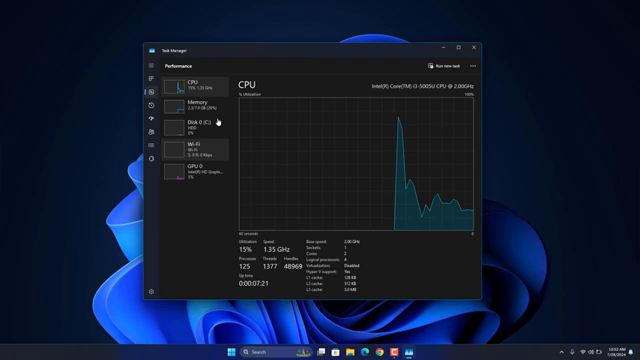
{"action": "left_click", "coordinate": [190, 105]}
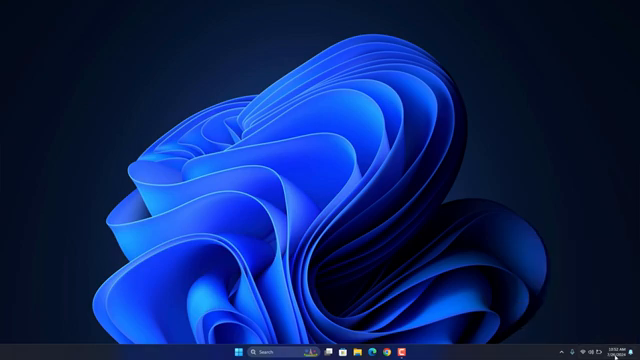
{"action": "left_click", "coordinate": [615, 351]}
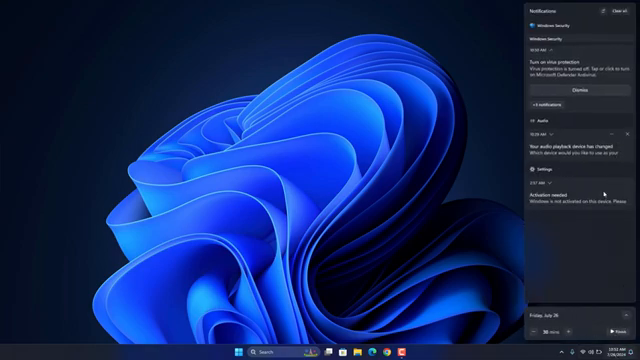